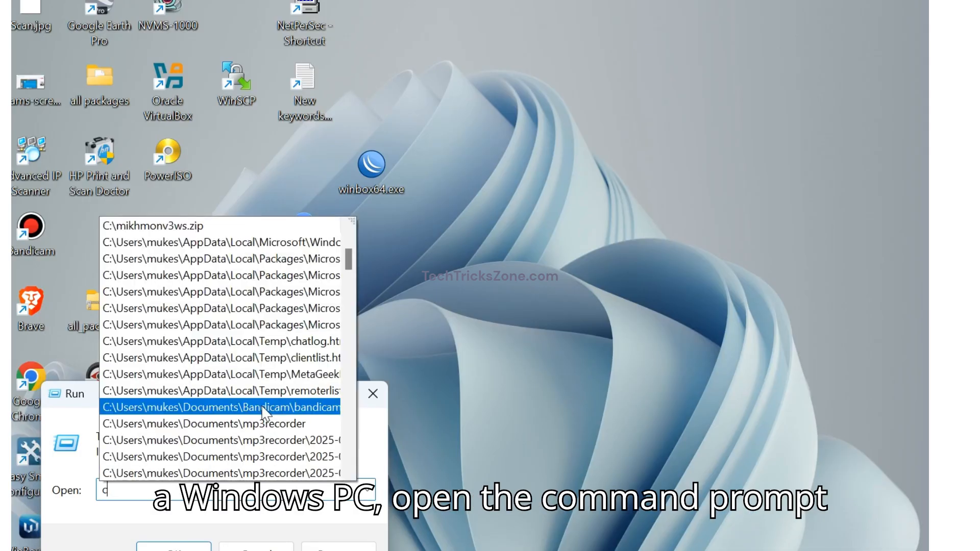
- Run ipconfig in Command Prompt and select Ethernet 7's default gateway, 192.168.0.1
left_click(373, 394)
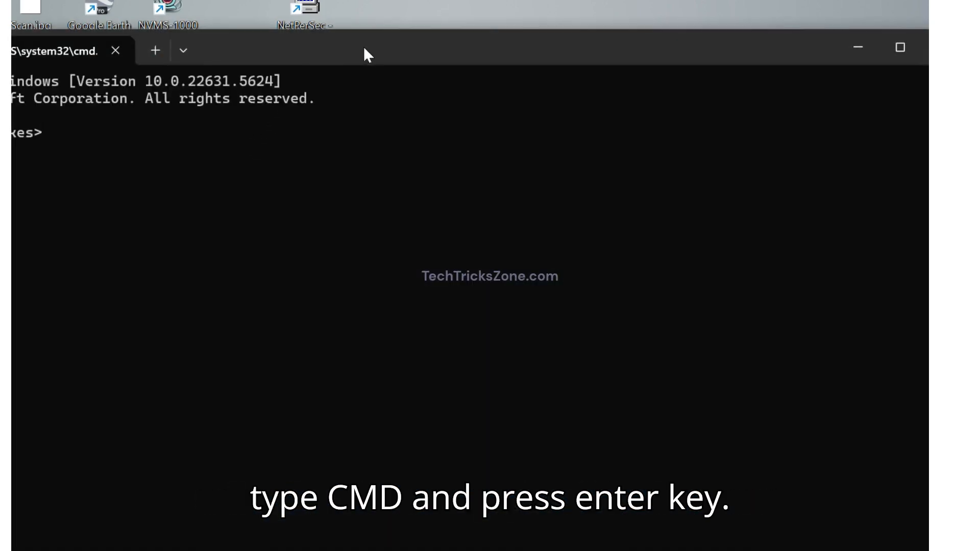
type("ipconfig")
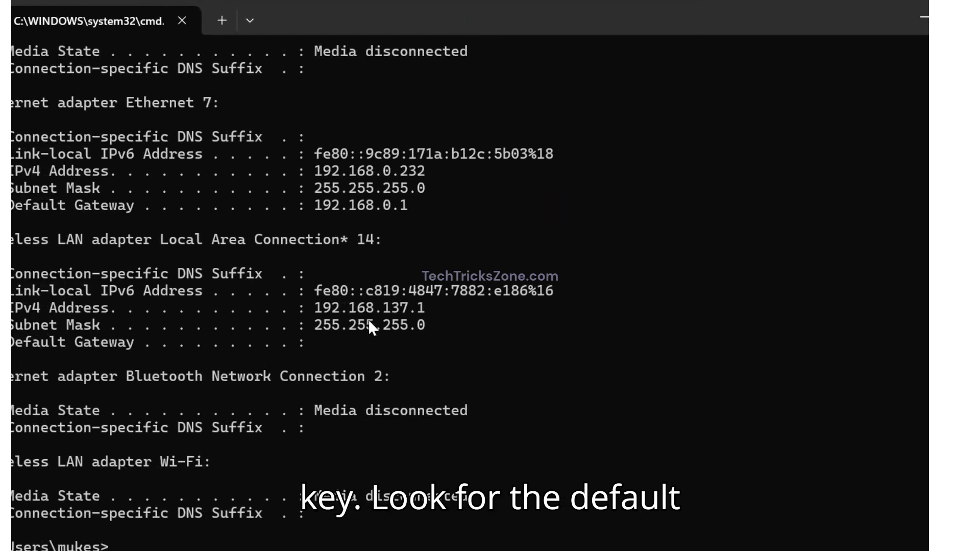
mouse_move(400, 209)
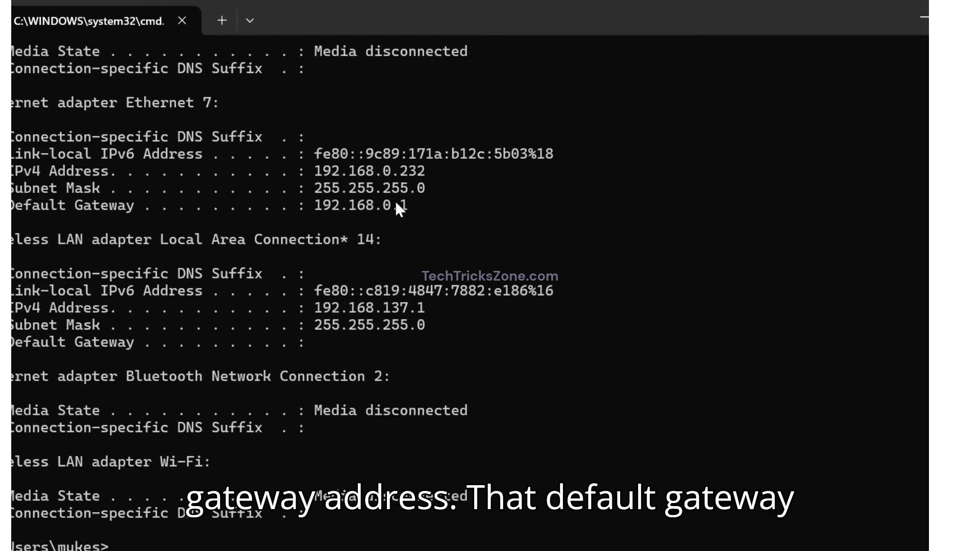
double_click(360, 206)
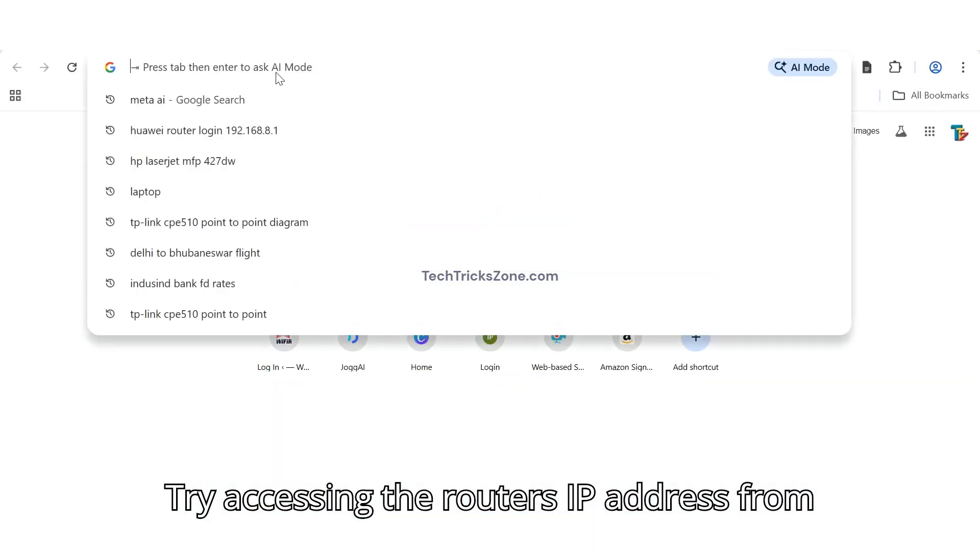
- Load the router page at 192.168.8., log in with the password, and view Wireless Settings
type("192.168.8.")
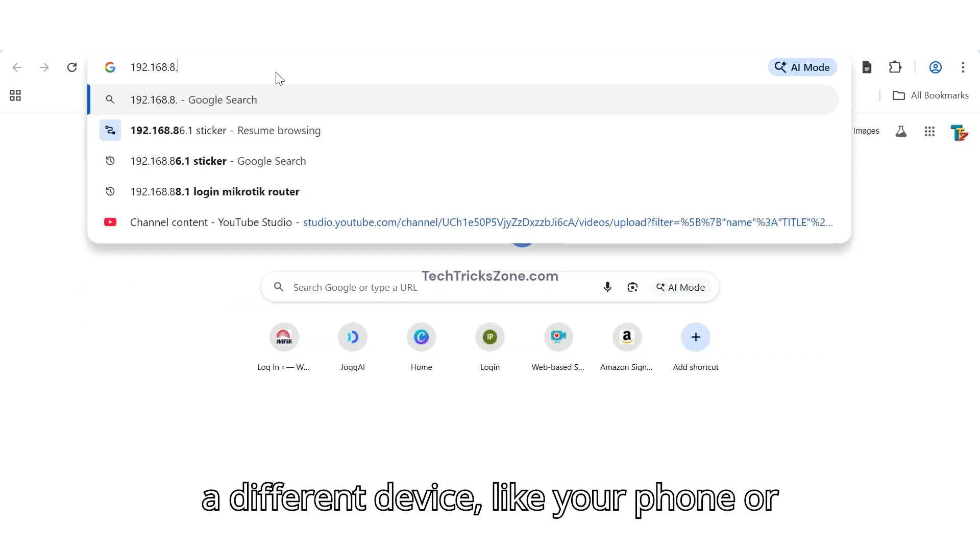
key("Enter")
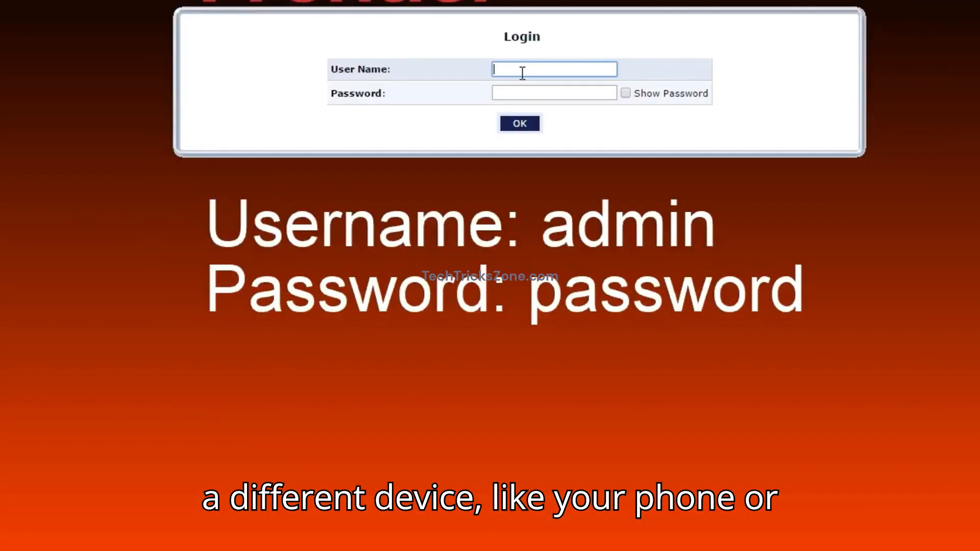
type("password")
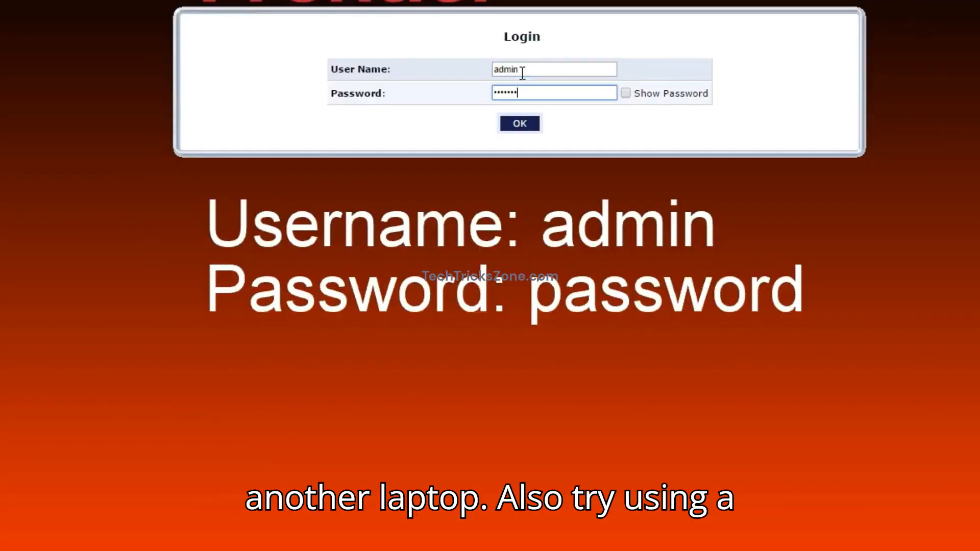
left_click(518, 123)
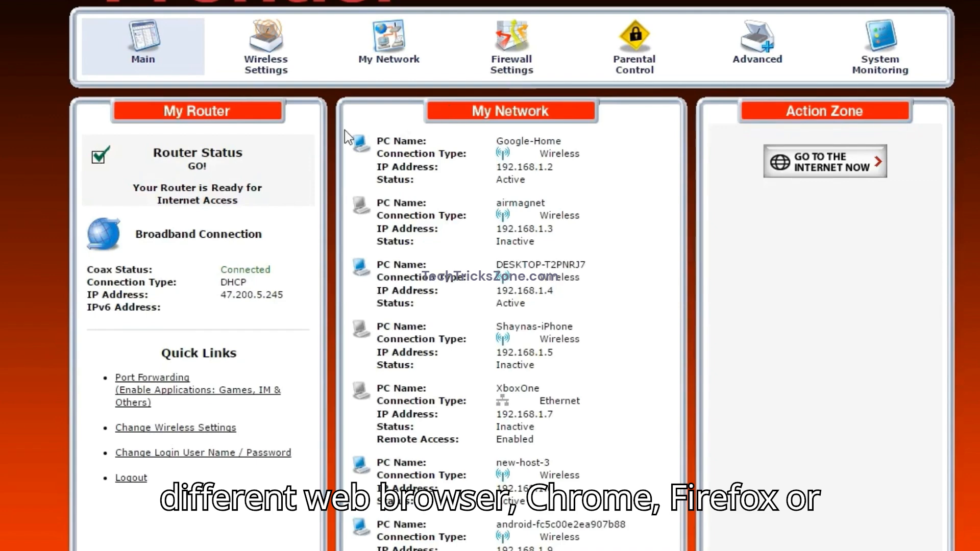
left_click(265, 47)
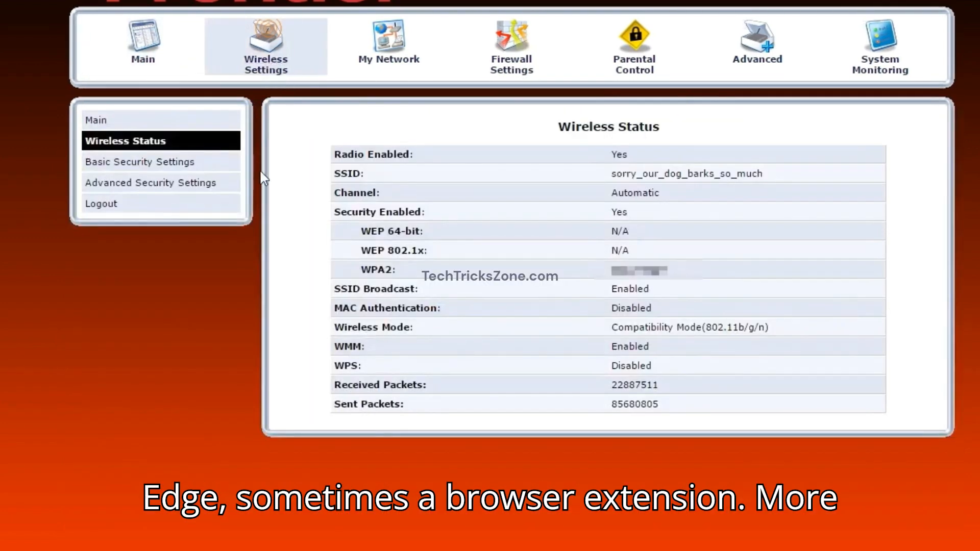
left_click(139, 161)
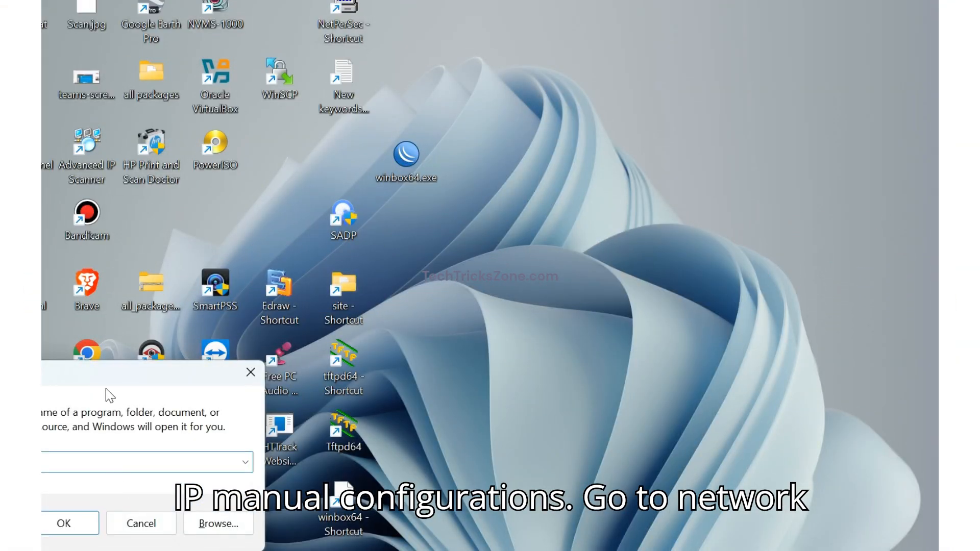
- Use ncpa.cpl to reach Ethernet 7's TCP/IPv4 properties showing manual address 192.168.2.190
type("ncpa.cpl")
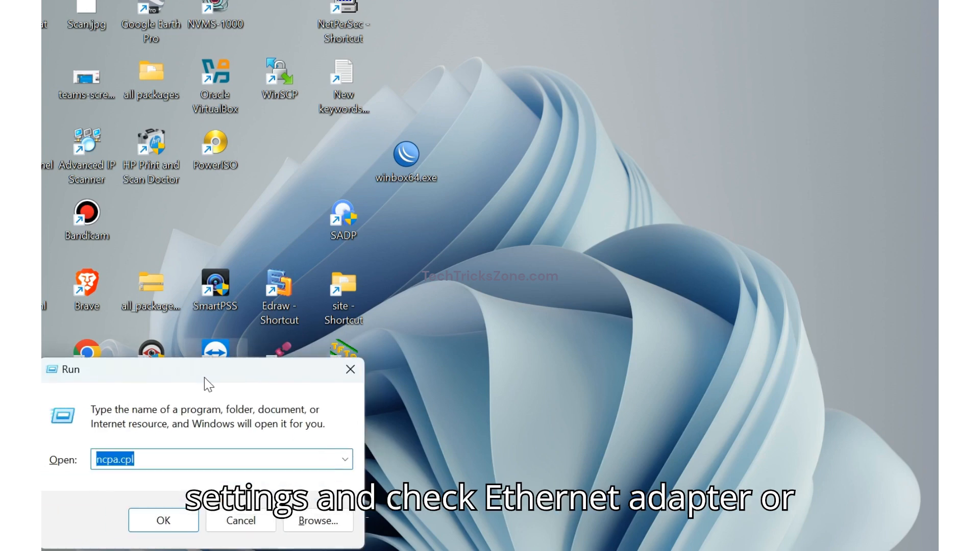
left_click(163, 521)
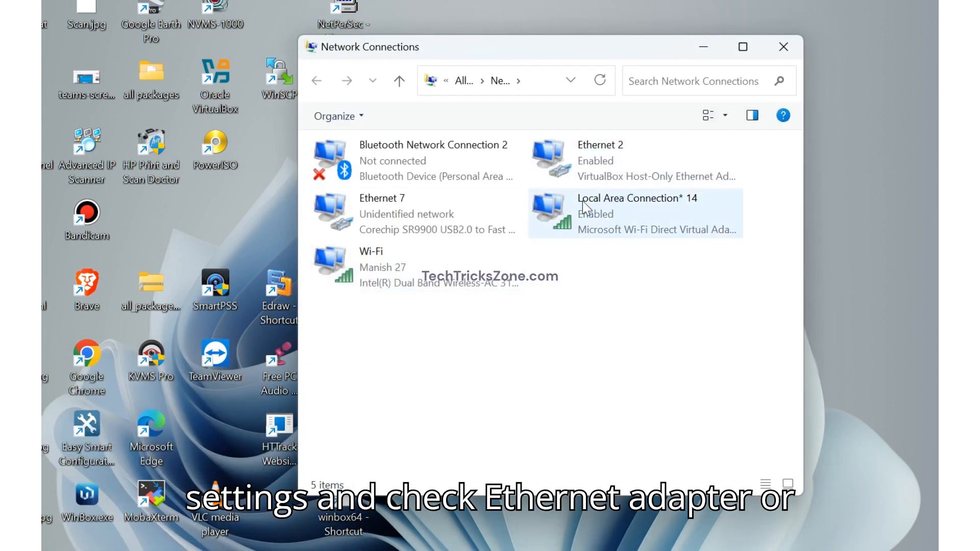
right_click(381, 212)
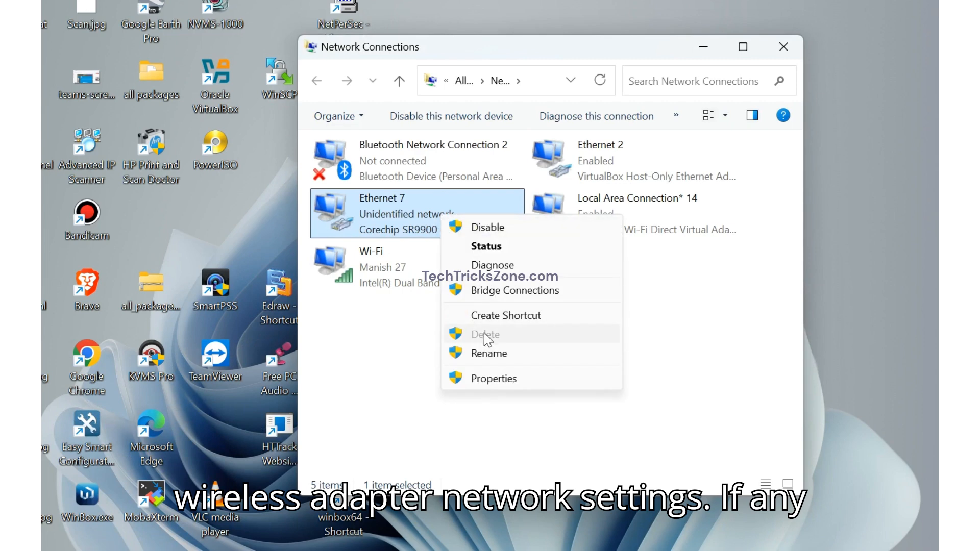
left_click(493, 378)
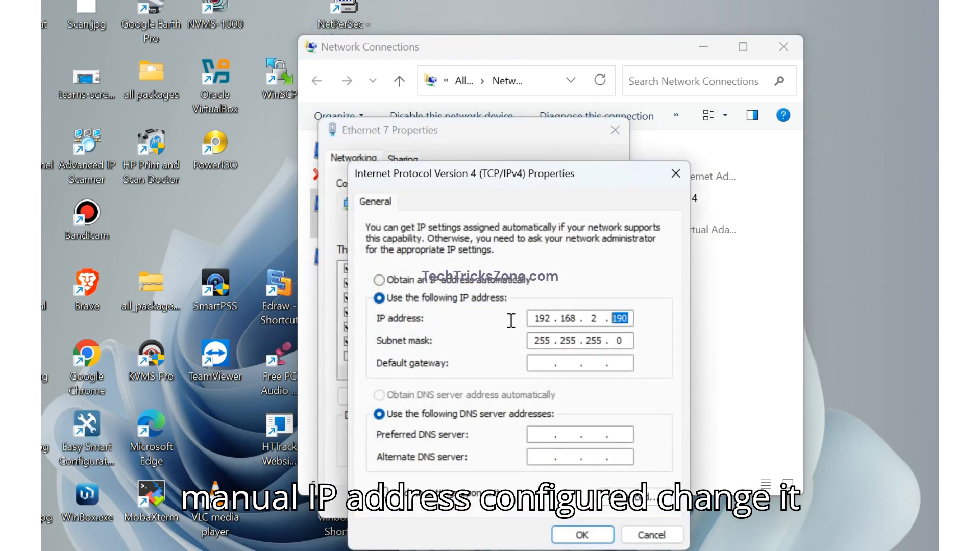
left_click(380, 280)
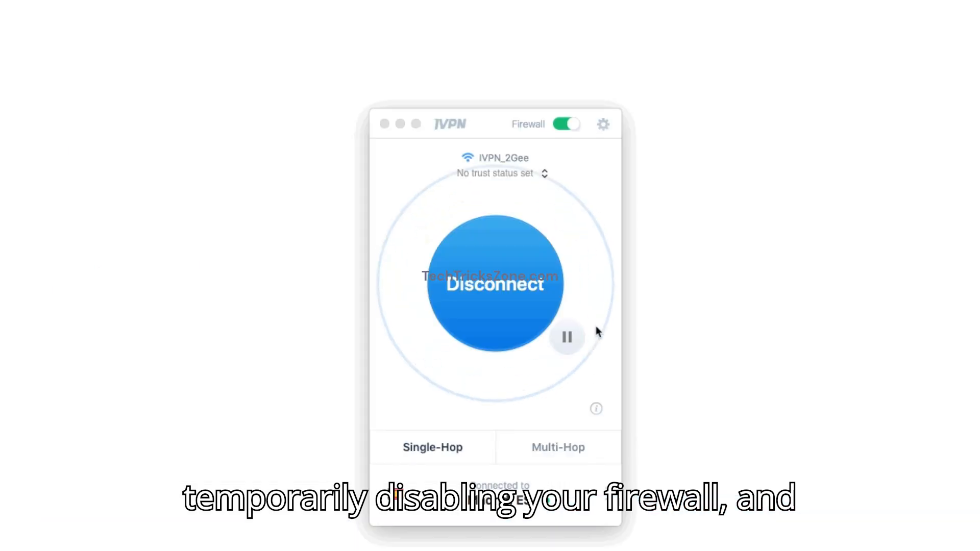
- Pause the IVPN connection for about an hour using the pause button beside Disconnect
left_click(566, 337)
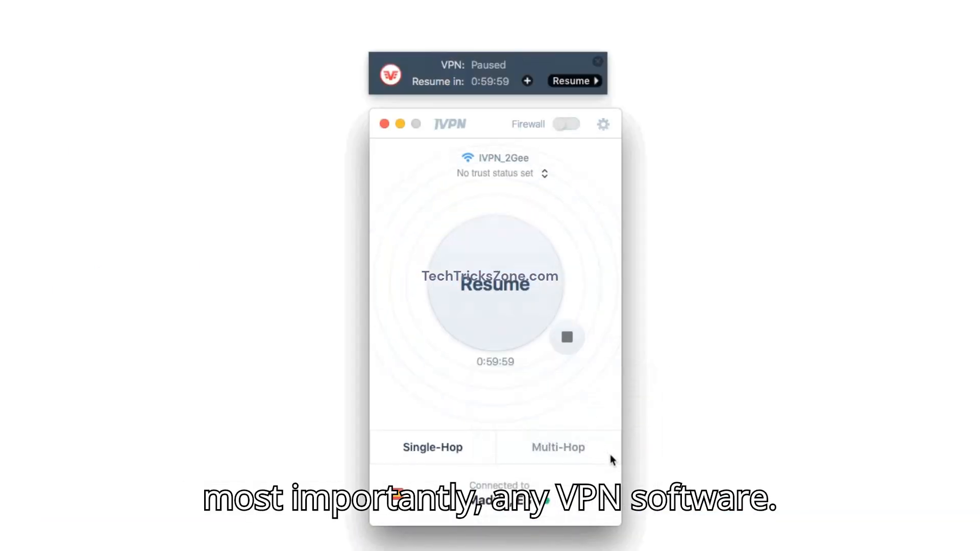